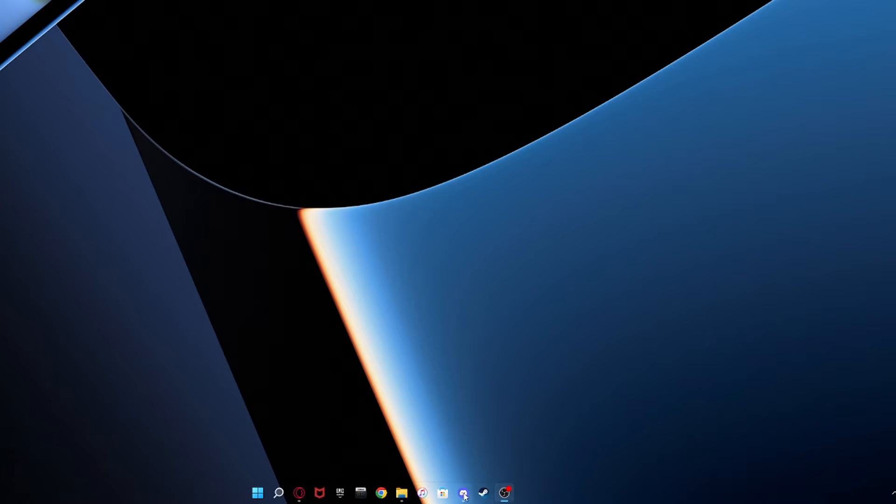
Bring up Discord's #switch-link channel where the SysDVR GitHub releases link is posted
click(462, 493)
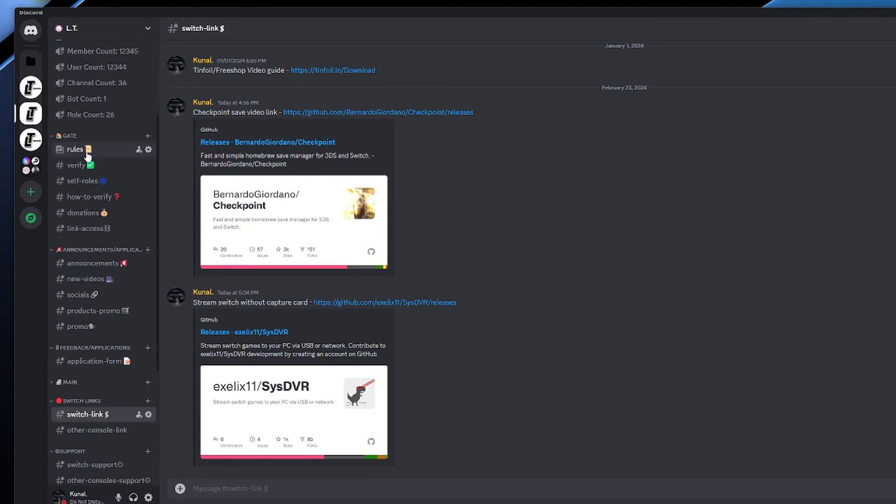
scroll(up, 3)
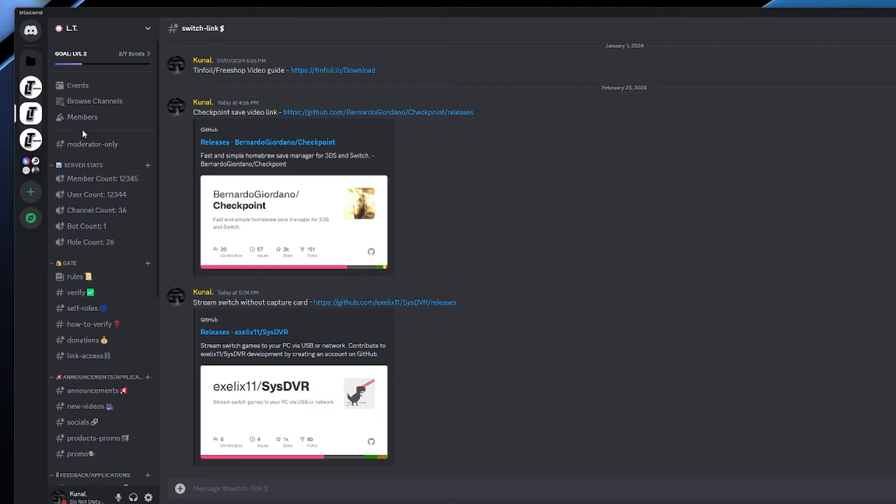
mouse_move(46, 345)
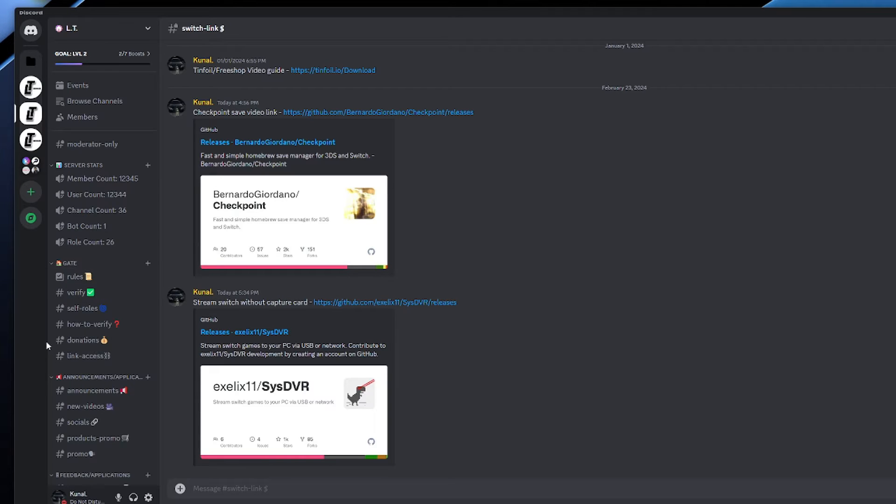
scroll(down, 3)
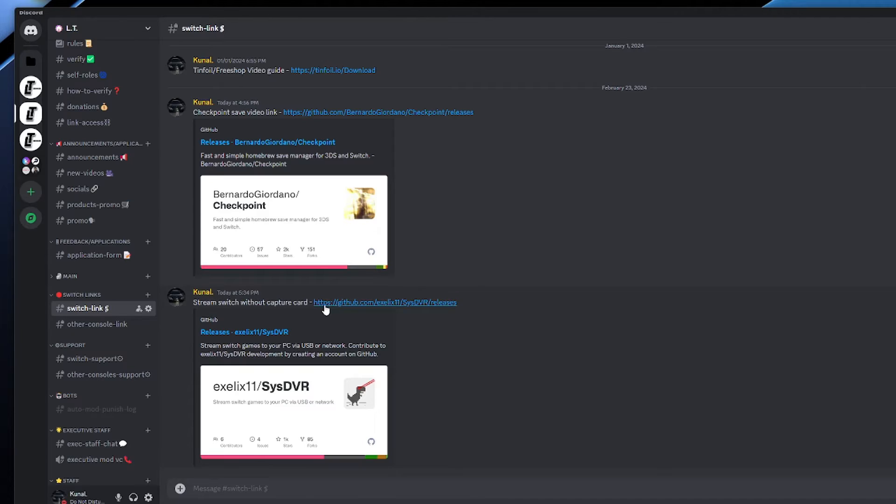
Review the exelix11/SysDVR Version 6.0 release notes down to its Assets list
click(384, 301)
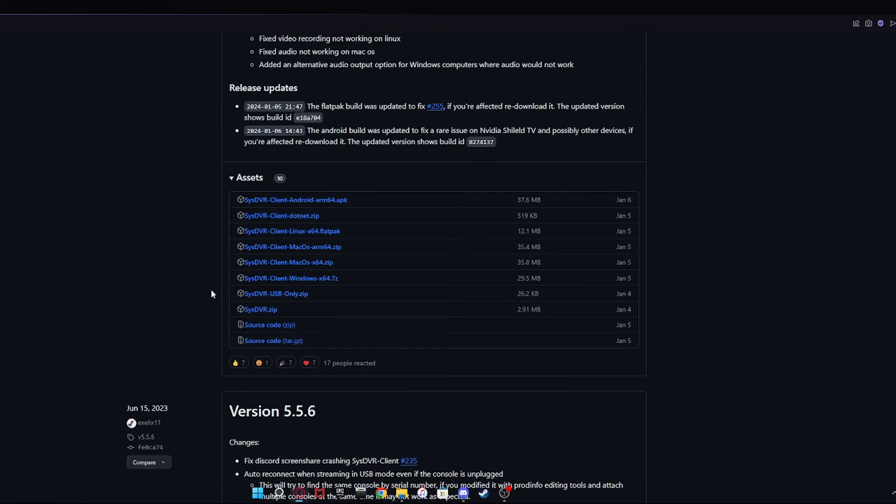
scroll(up, 3)
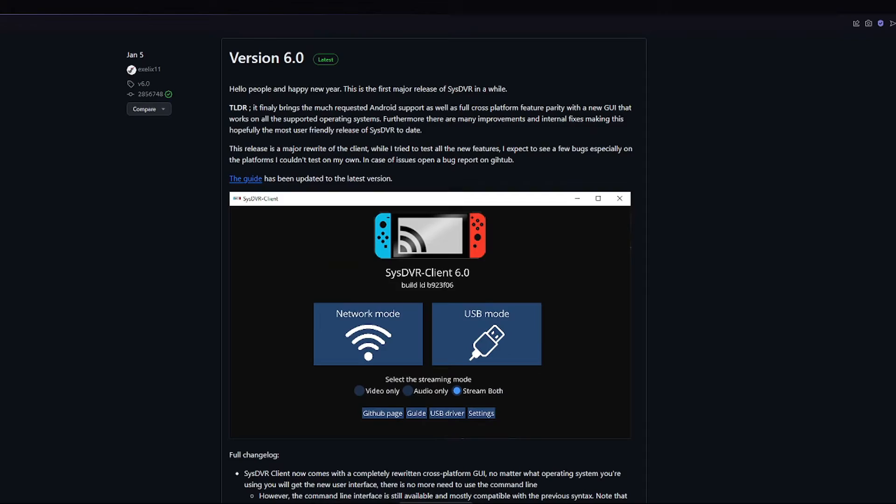
scroll(down, 3)
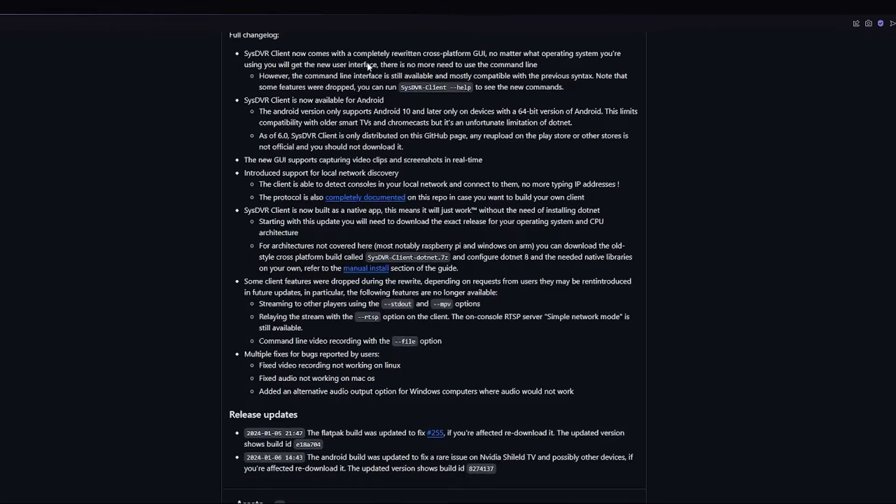
scroll(up, 3)
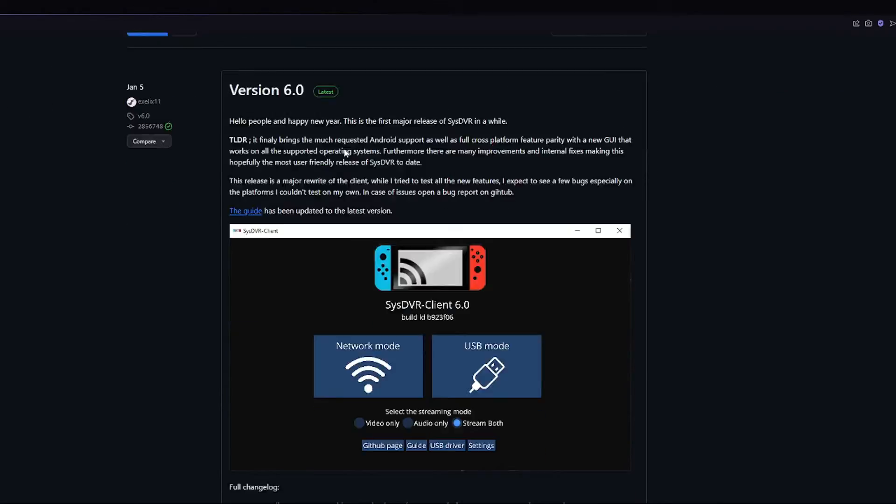
scroll(down, 3)
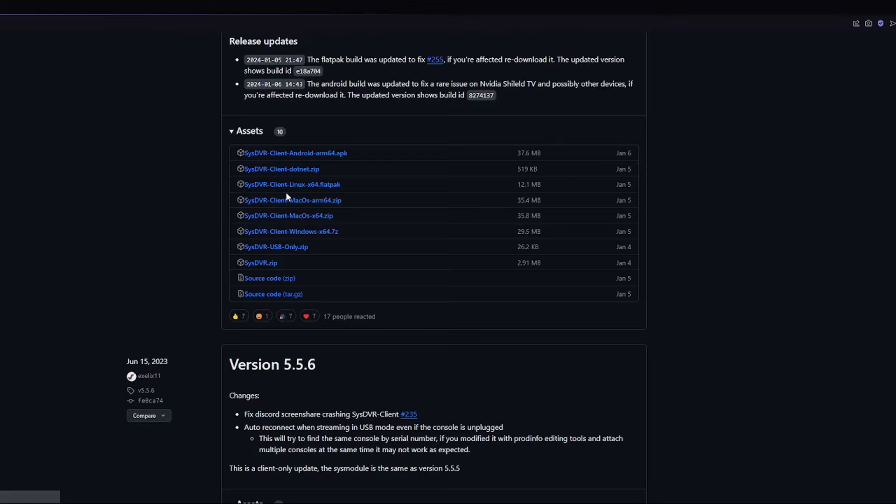
mouse_move(251, 229)
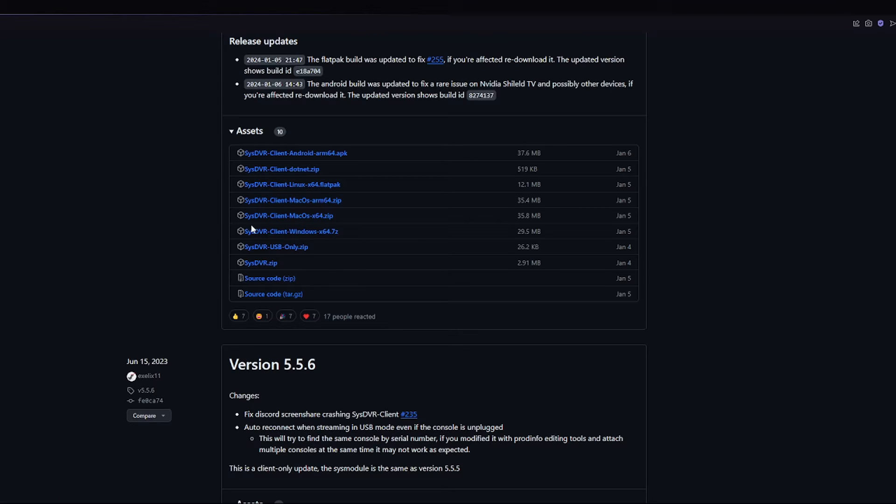
mouse_move(291, 230)
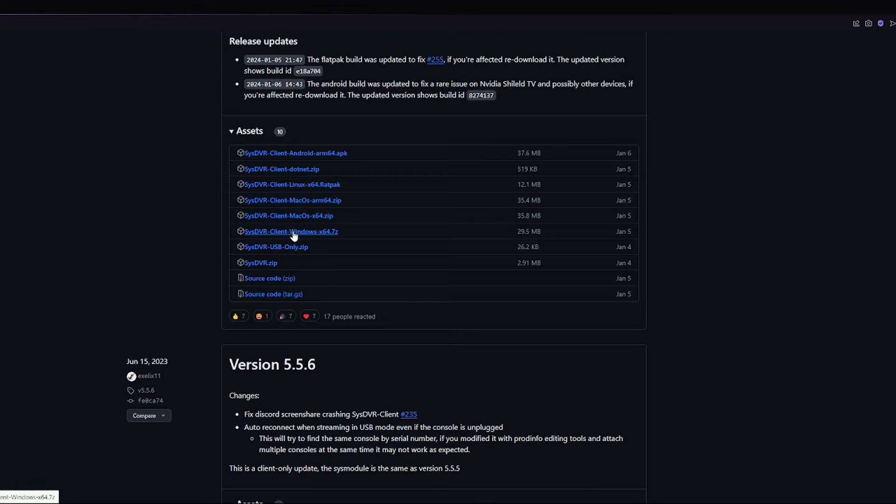
mouse_move(288, 216)
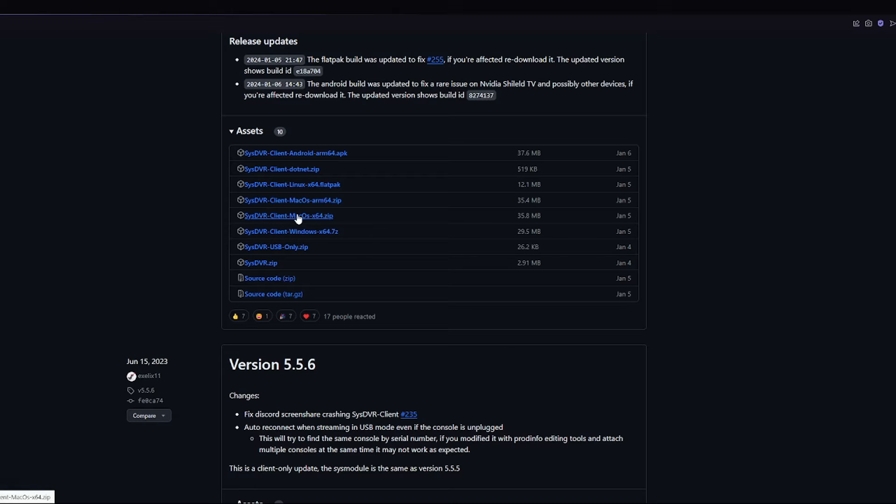
mouse_move(291, 230)
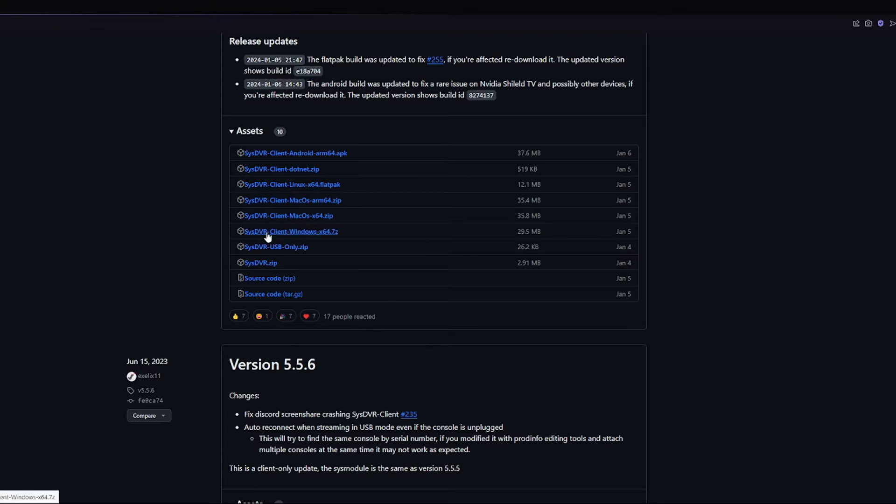
mouse_move(291, 232)
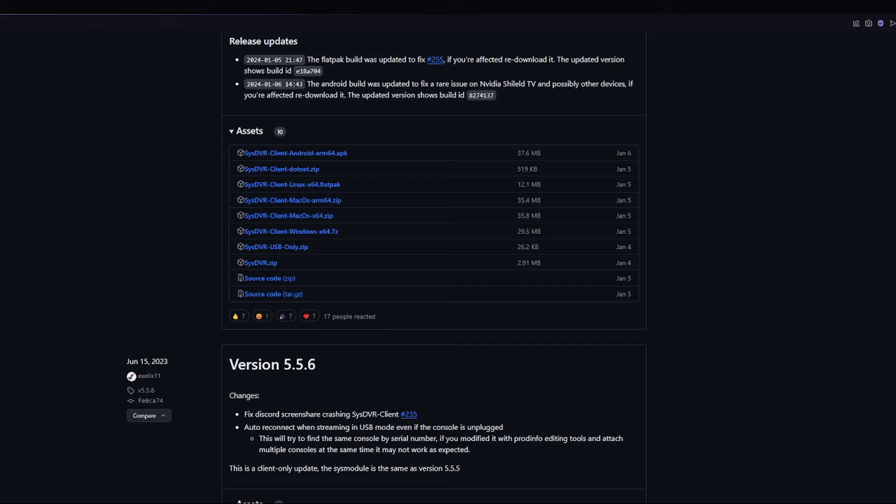
mouse_move(78, 321)
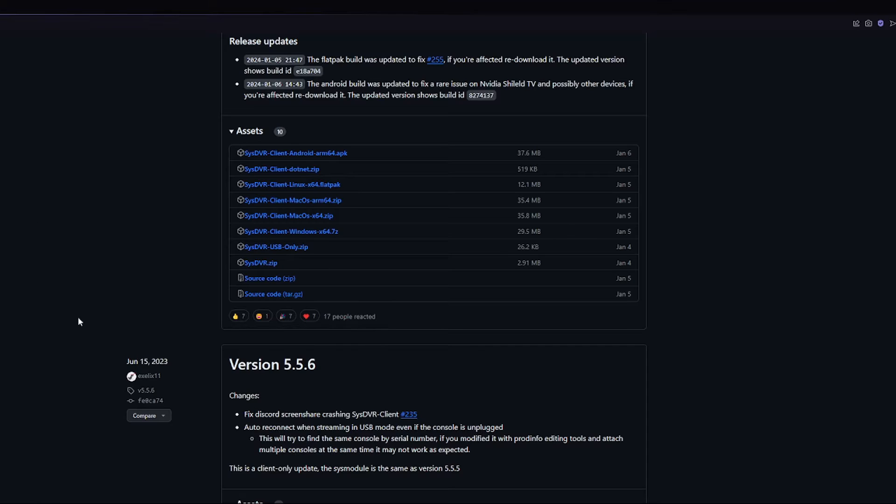
mouse_move(261, 263)
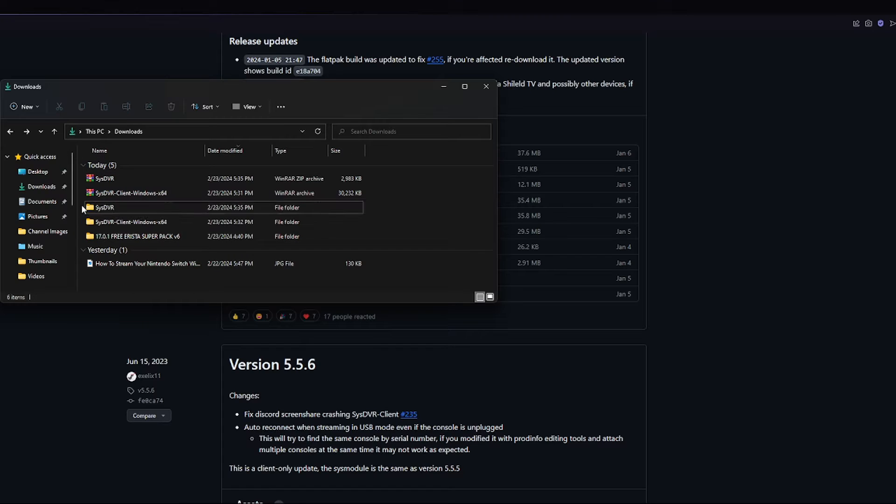
mouse_move(118, 212)
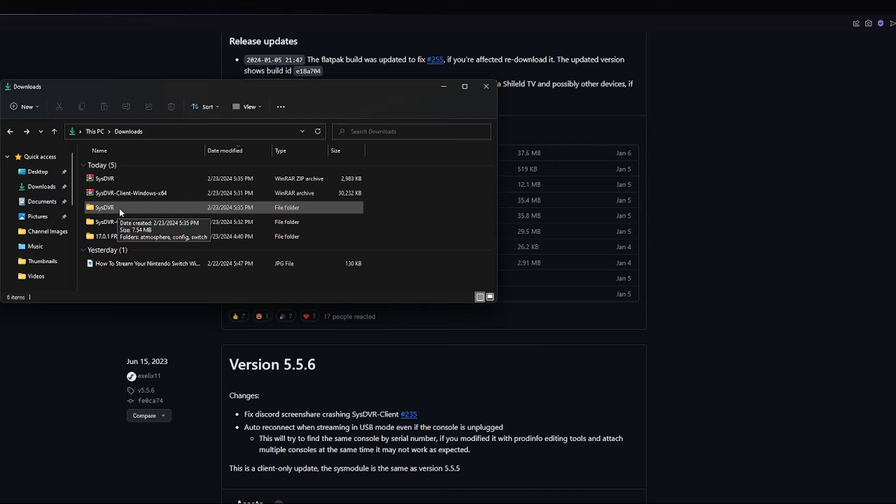
Verify the SysDVR folder holds atmosphere, config and switch, then highlight SysDVR-Client-Windows-x64 in Downloads
double_click(104, 208)
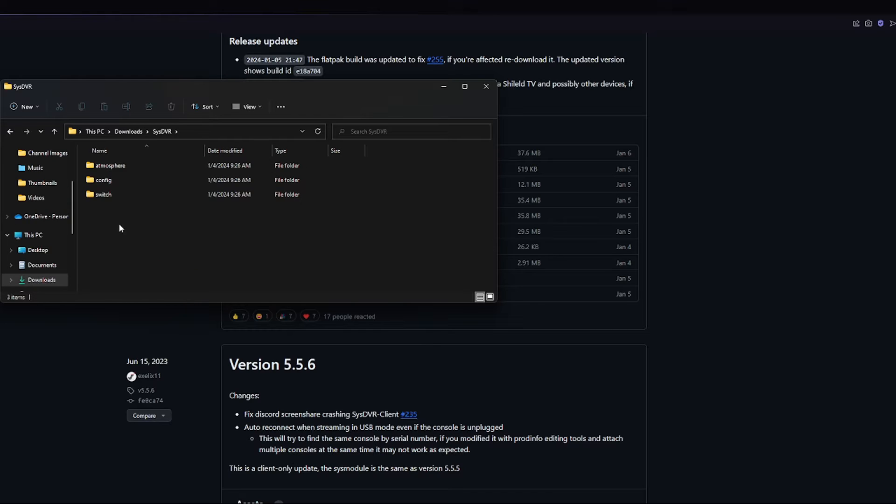
click(103, 194)
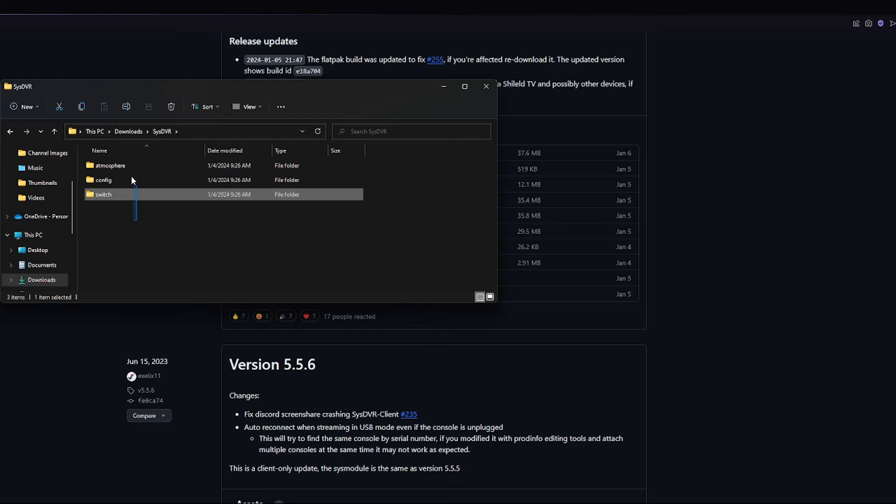
key(ctrl+a)
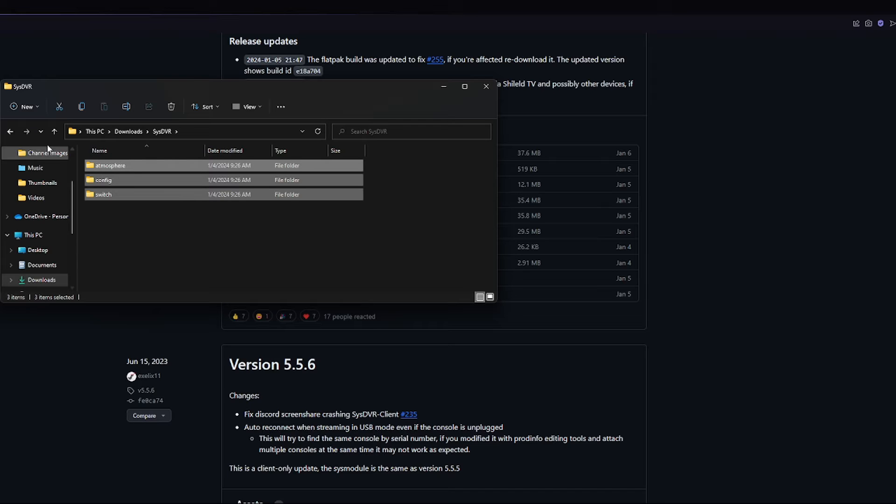
click(9, 131)
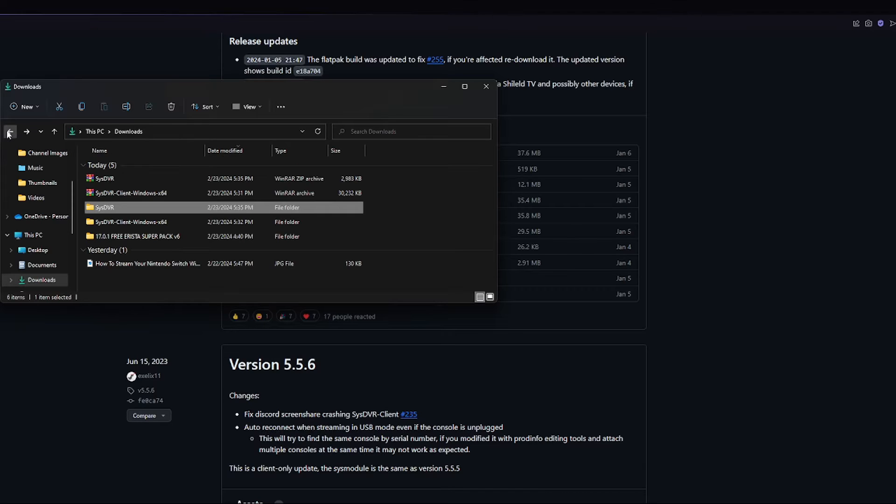
click(130, 222)
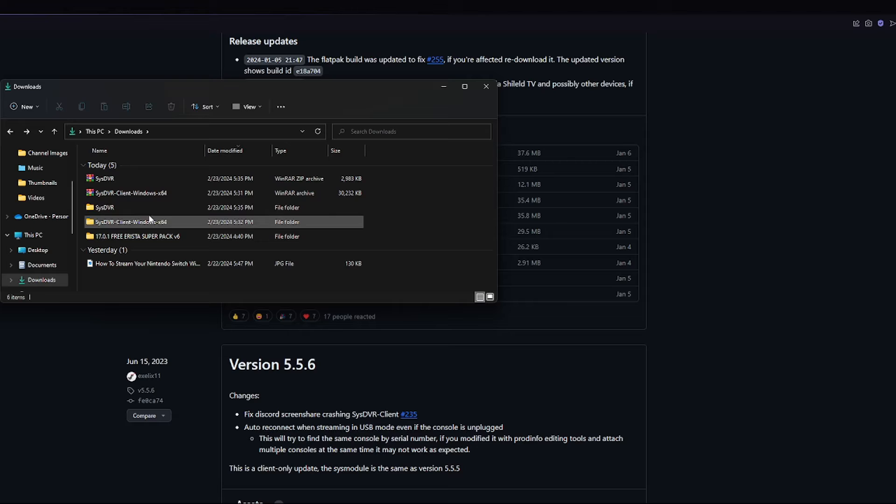
mouse_move(149, 231)
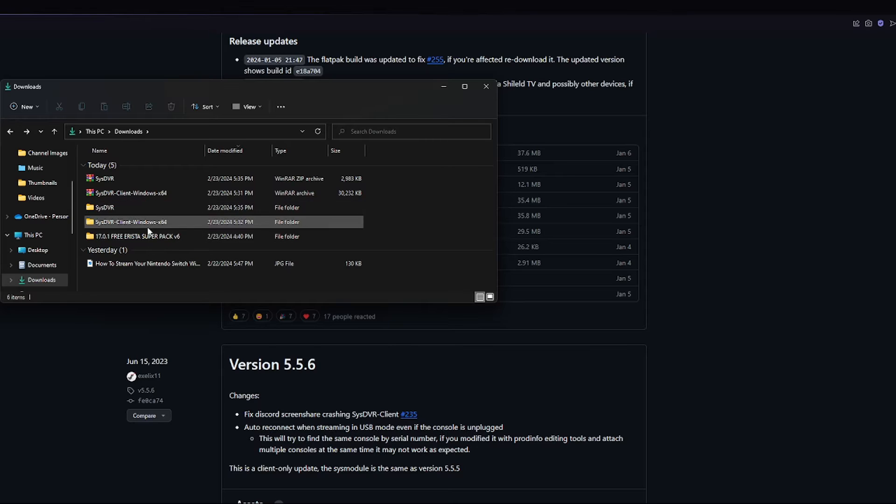
Run SysDVR-Client.exe from the SysDVR-Client-Windows-x64 folder
double_click(130, 222)
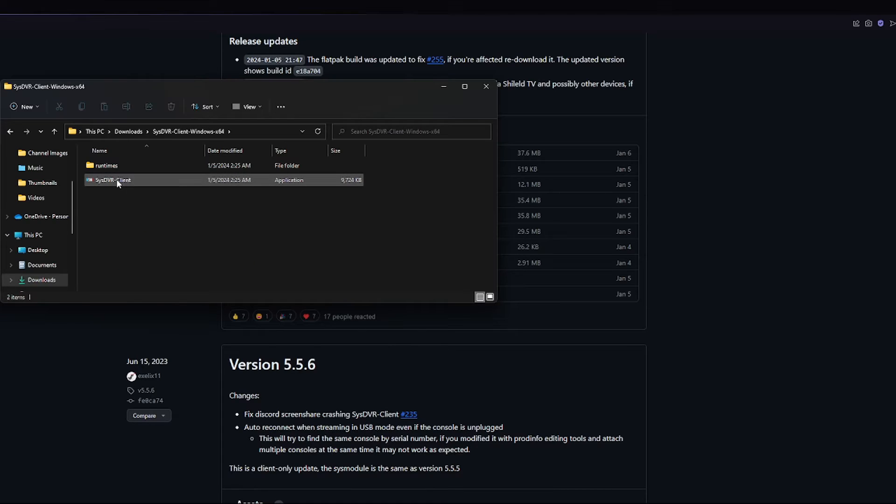
double_click(113, 180)
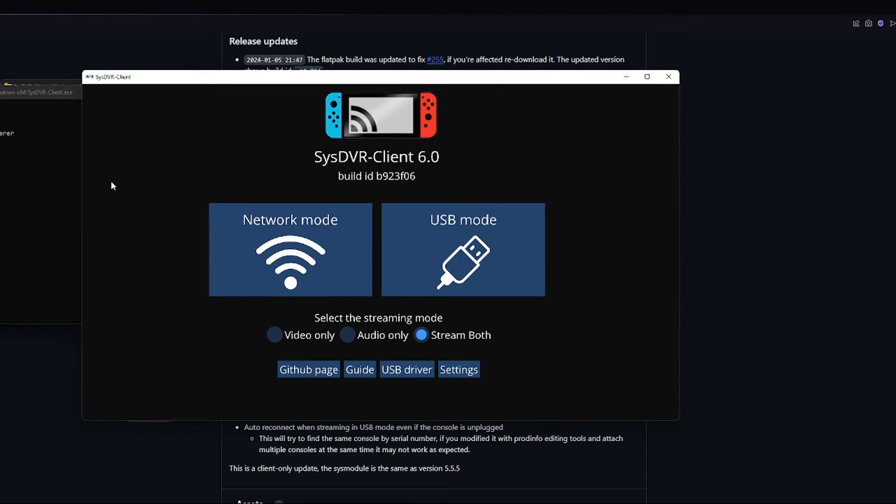
mouse_move(622, 150)
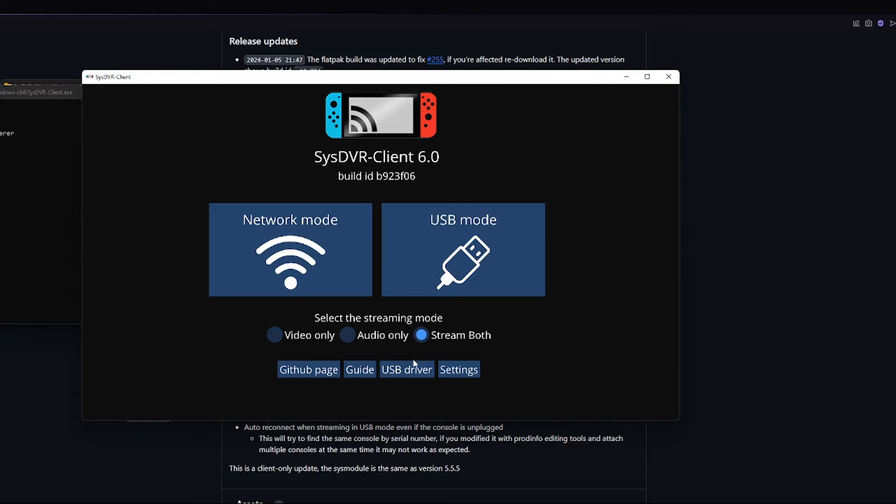
mouse_move(472, 343)
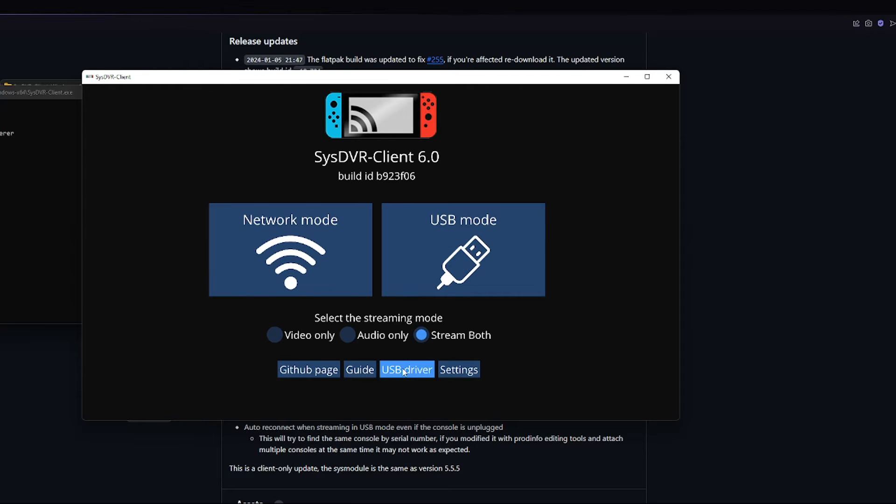
Install the Android ADB USB driver successfully and return to the mode menu
click(406, 370)
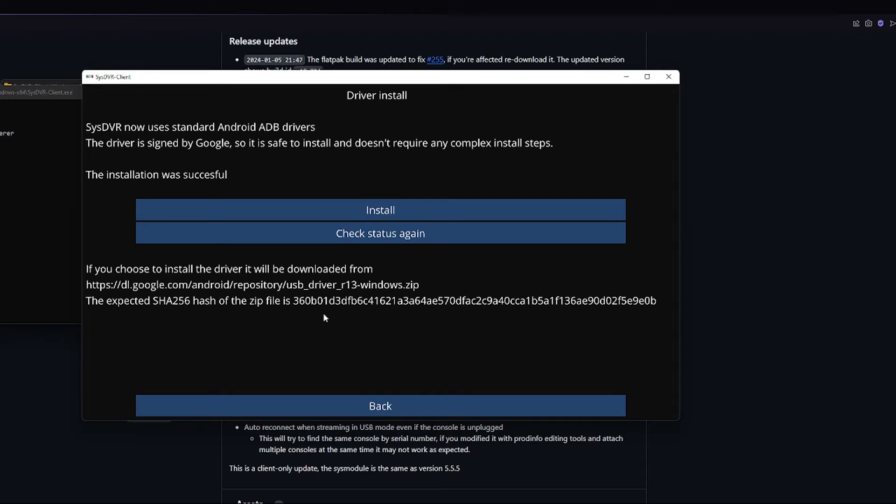
mouse_move(179, 273)
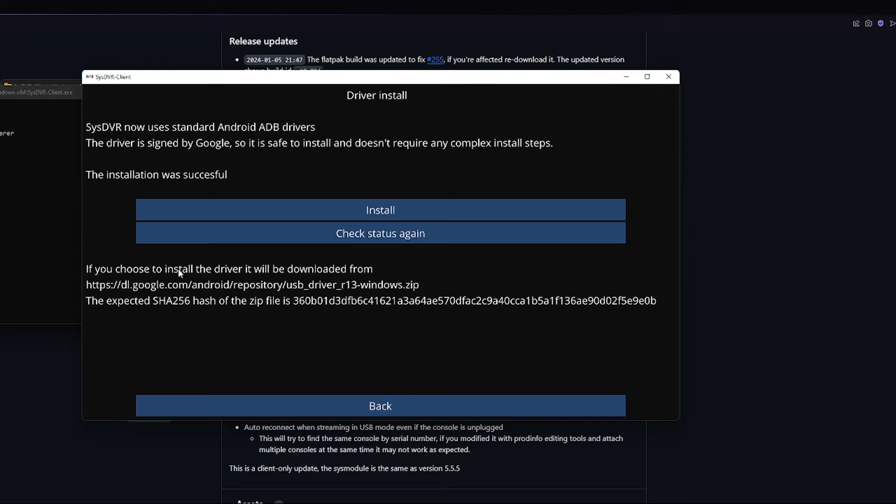
click(379, 406)
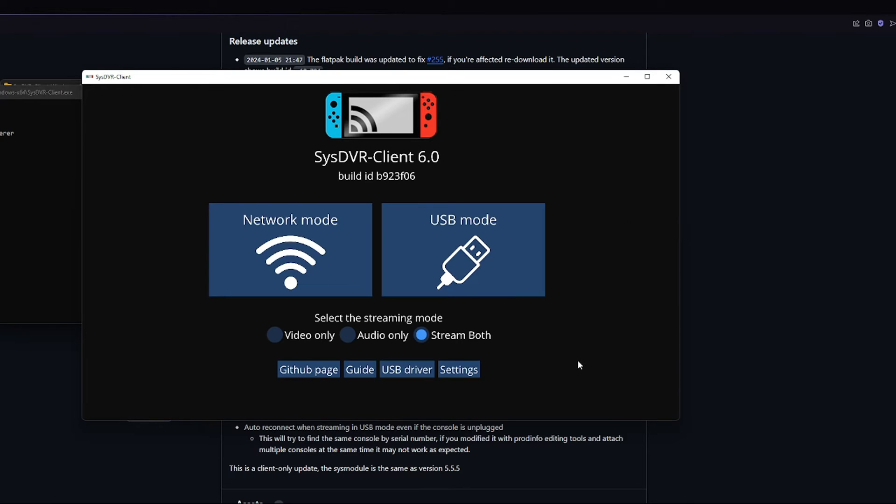
mouse_move(121, 215)
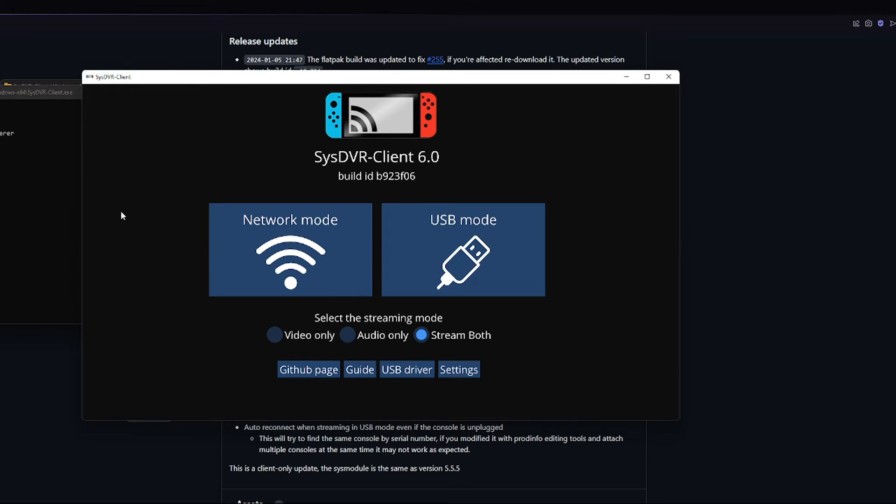